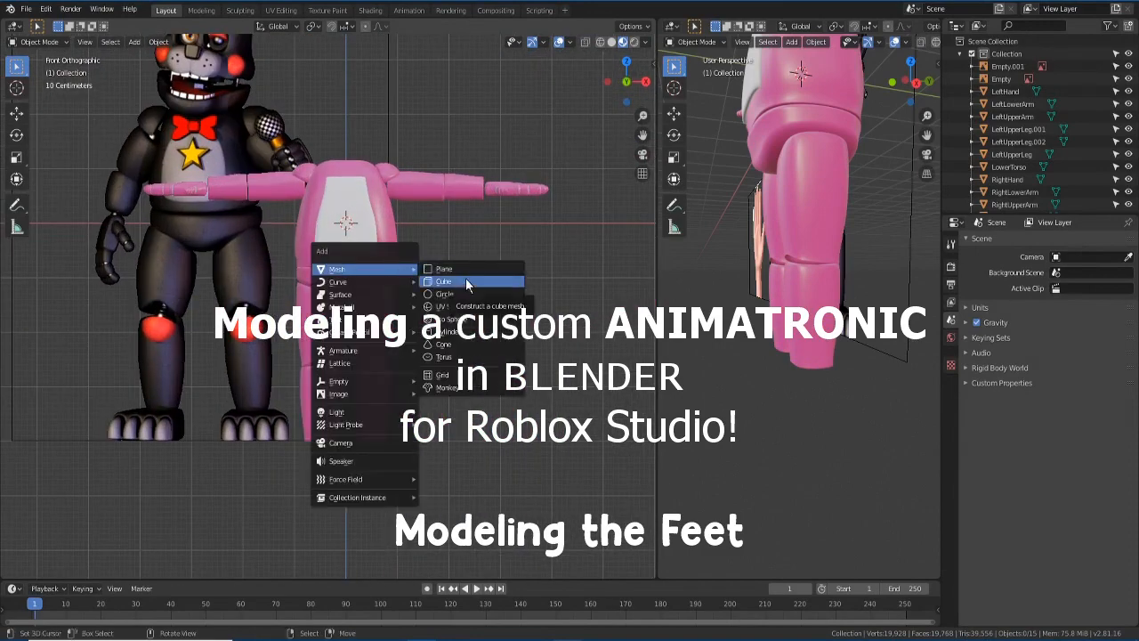
- Add a cube mesh under the leg, mirrored to form the second foot block
{"action": "left_click", "coordinate": [443, 281]}
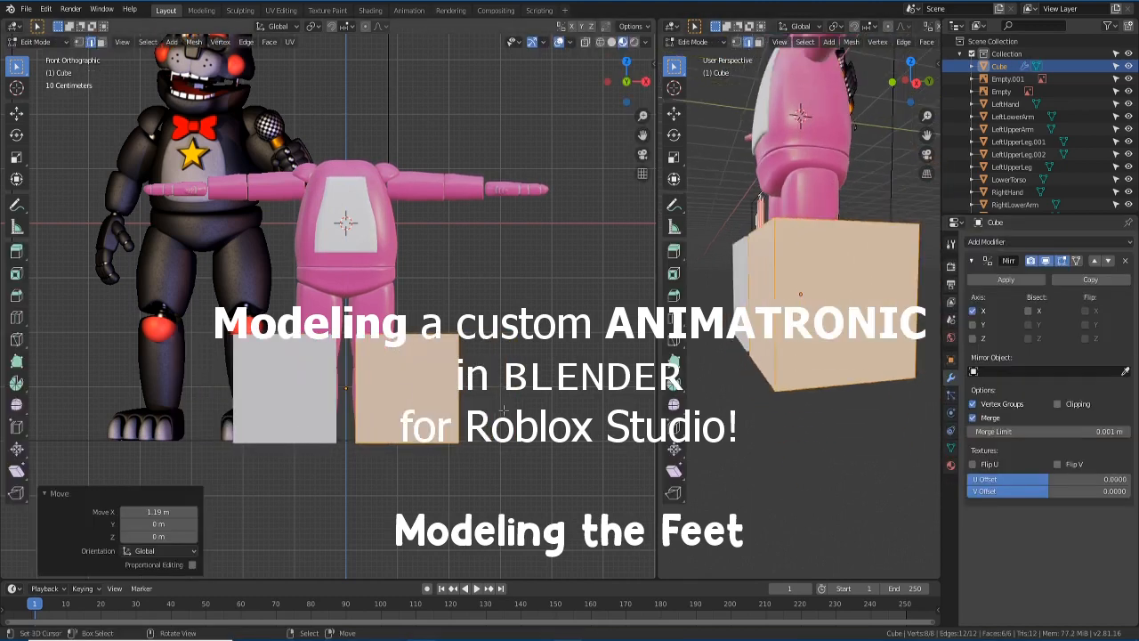
- Scale the cubes flat into low foot slabs and loop-cut them into four toe sections
{"action": "key", "text": "s"}
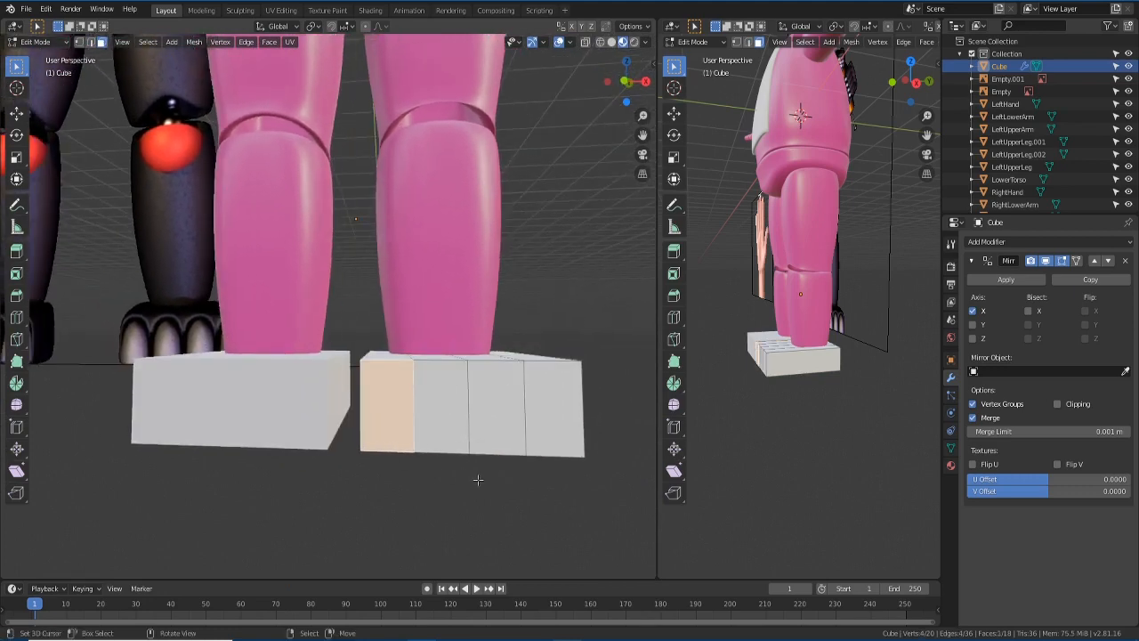
- Inset and extrude the toe faces so four separate toes protrude from each foot
{"action": "left_click", "coordinate": [441, 410]}
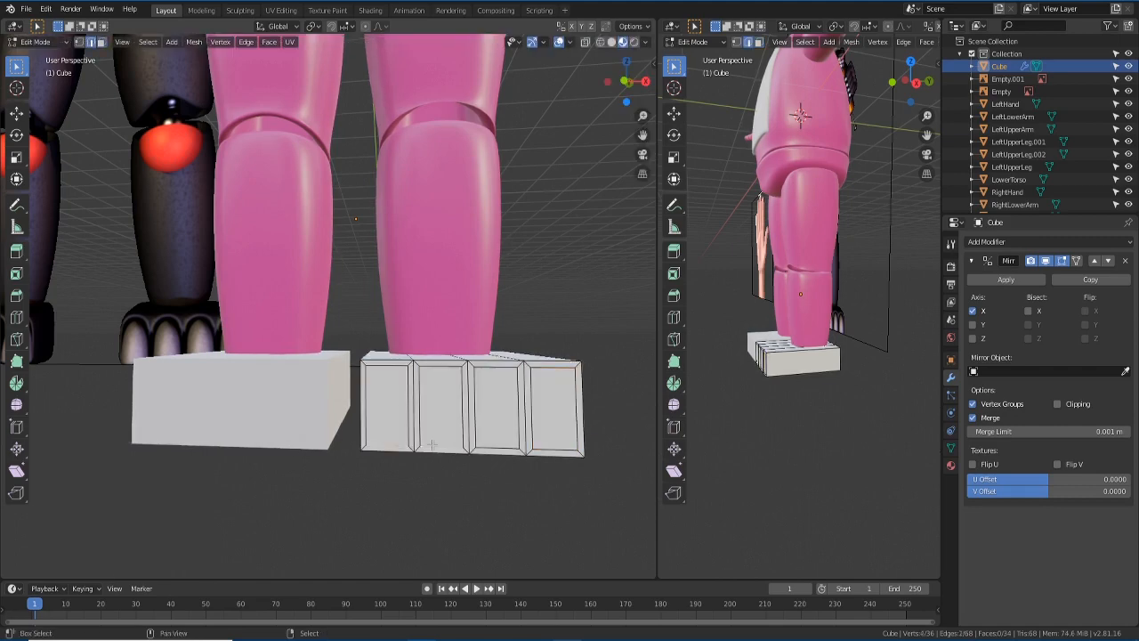
{"action": "left_click_drag", "start_coordinate": [431, 445], "coordinate": [424, 456]}
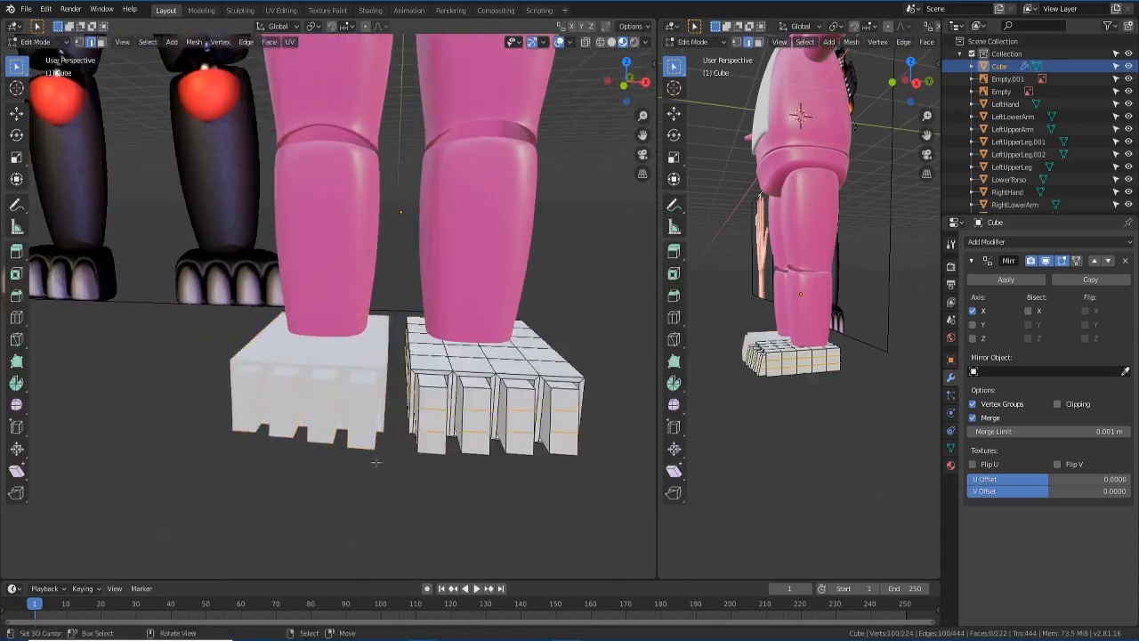
- Assign the pink body material to the feet and add a new white Material.003 for the toe tips
{"action": "left_click", "coordinate": [951, 465]}
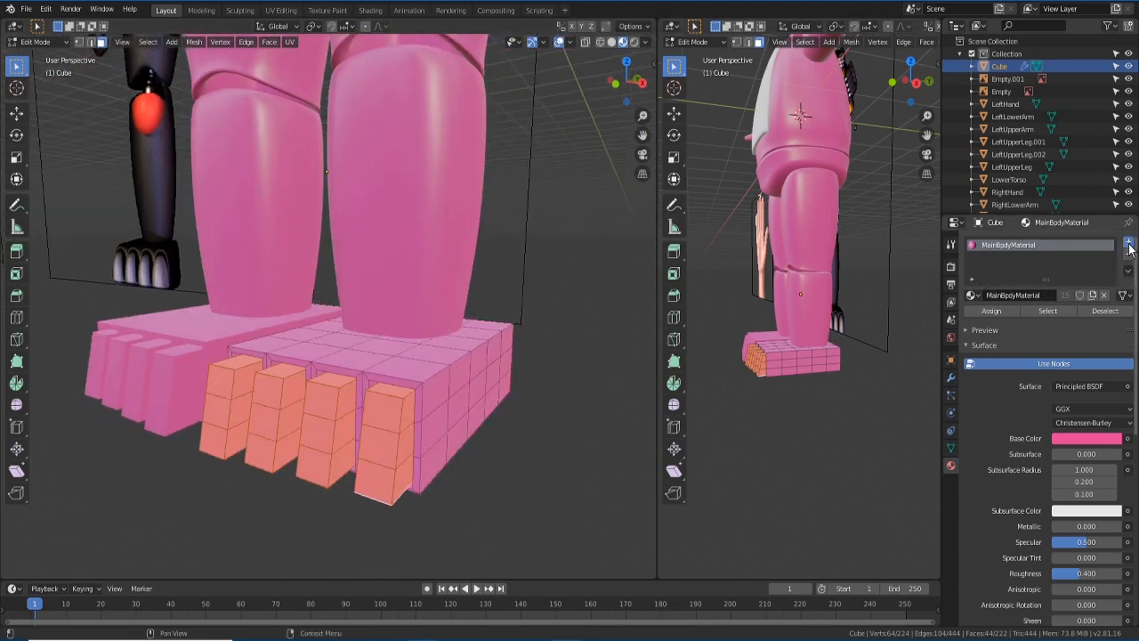
{"action": "left_click", "coordinate": [1126, 244]}
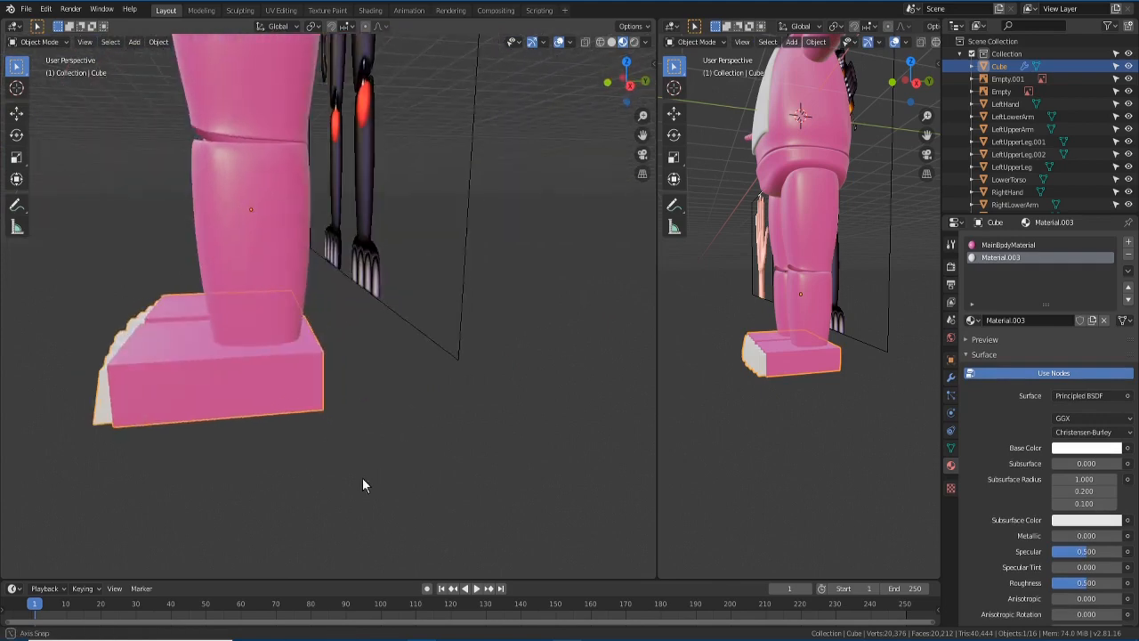
- Give the toe tips the white Material.003 and smooth the feet with a Subdivision Surface modifier
{"action": "key", "text": "Tab"}
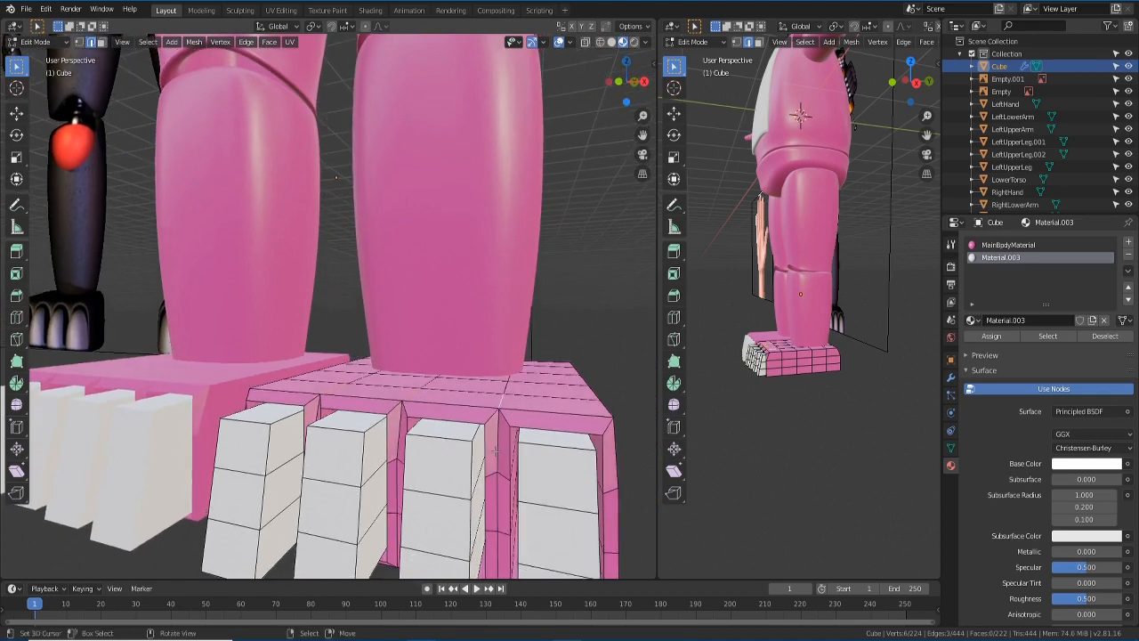
{"action": "key", "text": "g"}
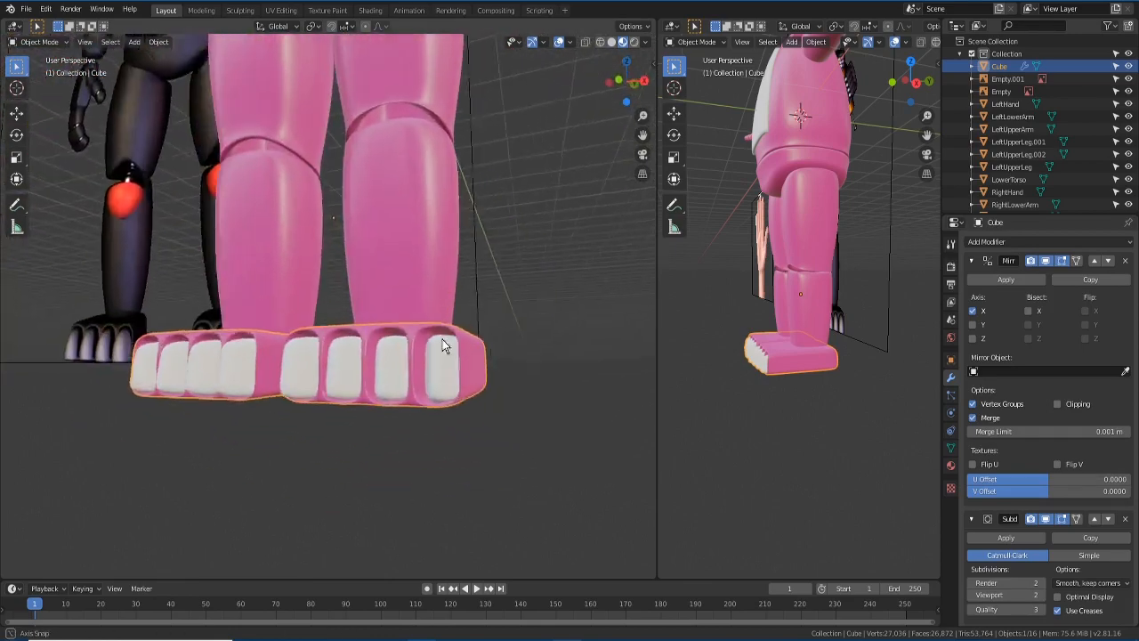
- Loop-cut supporting edges around the toes and foot edges, then view the feet from above
{"action": "key", "text": "Tab"}
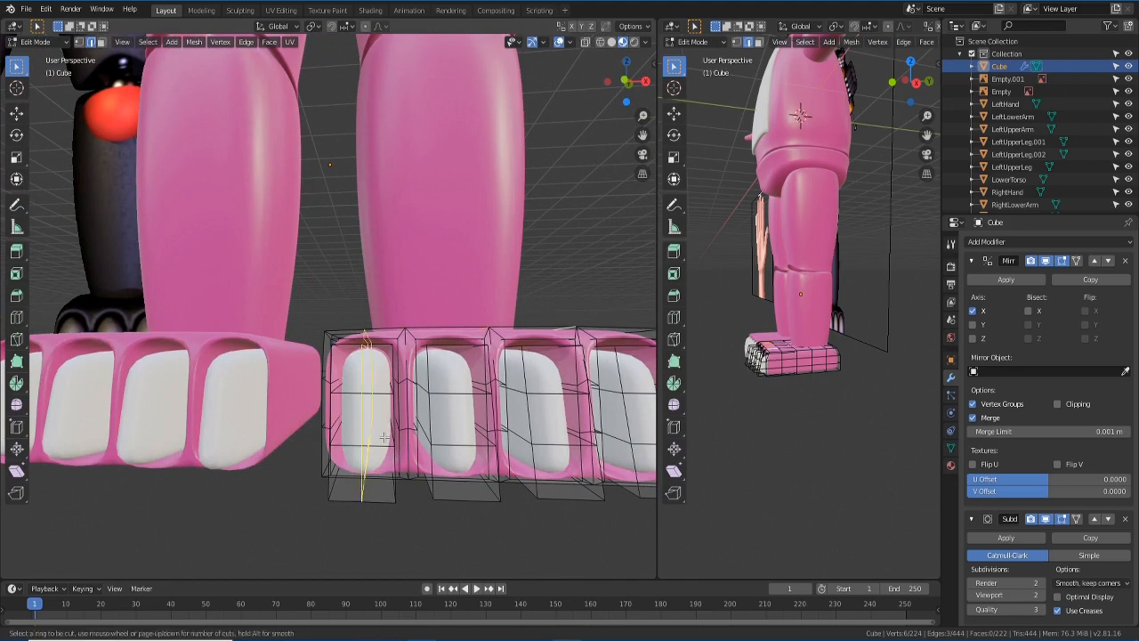
{"action": "left_click", "coordinate": [370, 418]}
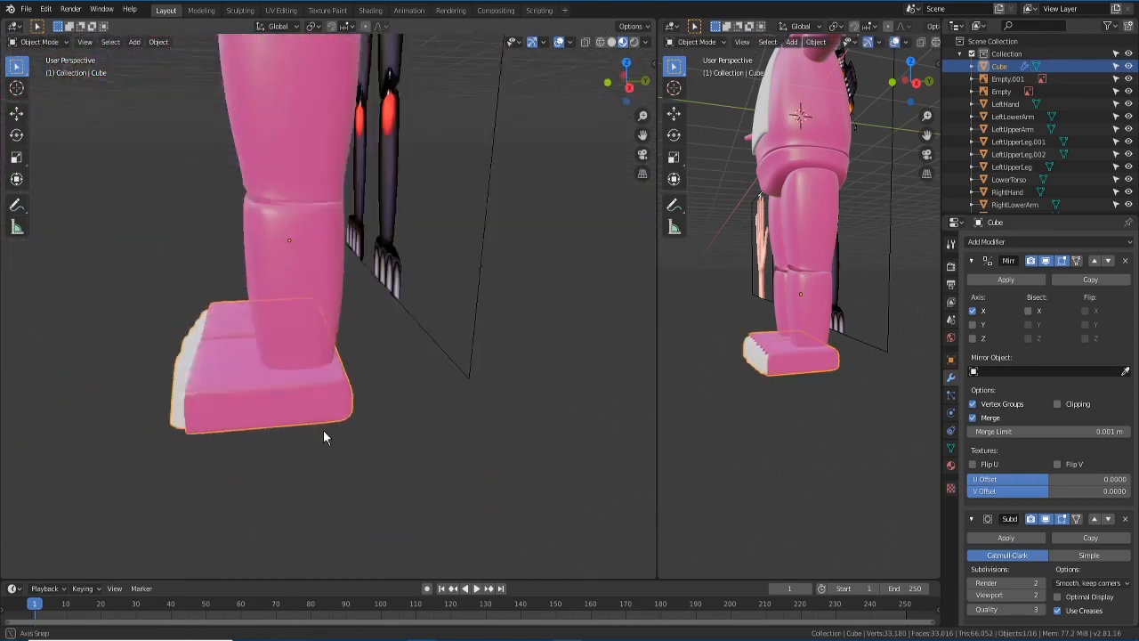
{"action": "key", "text": "Tab"}
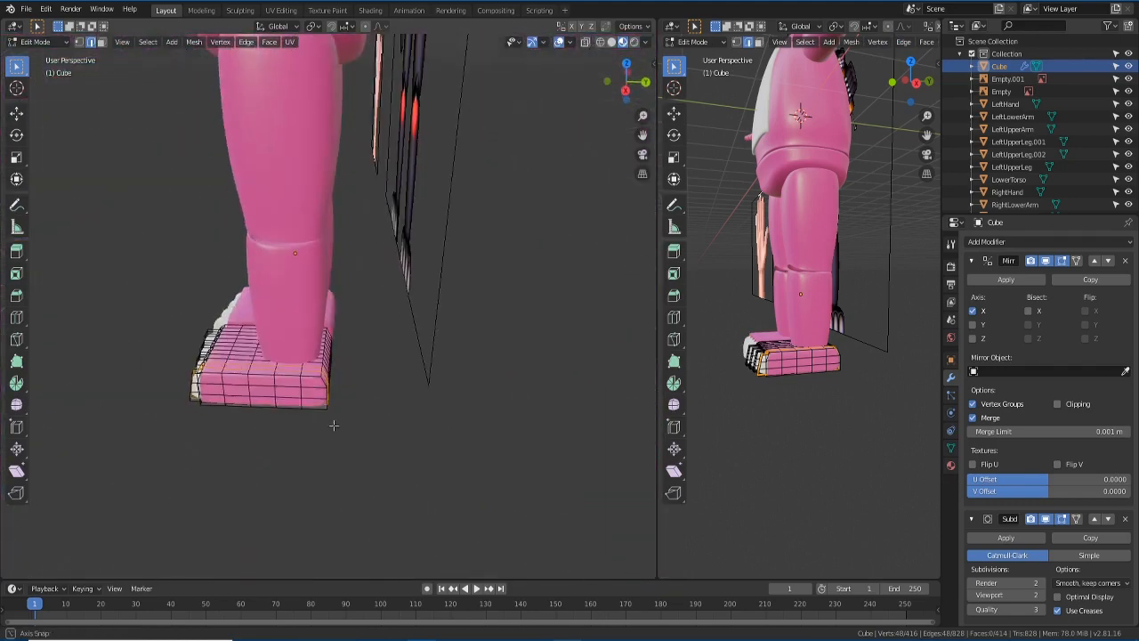
{"action": "key", "text": "KP_3"}
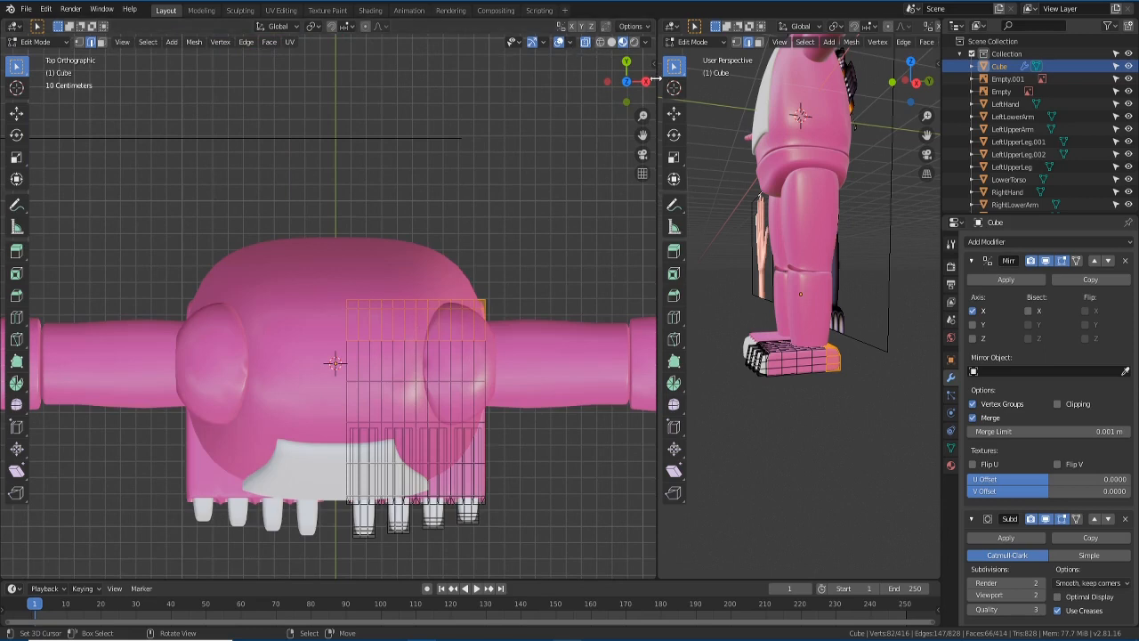
{"action": "mouse_move", "coordinate": [364, 27]}
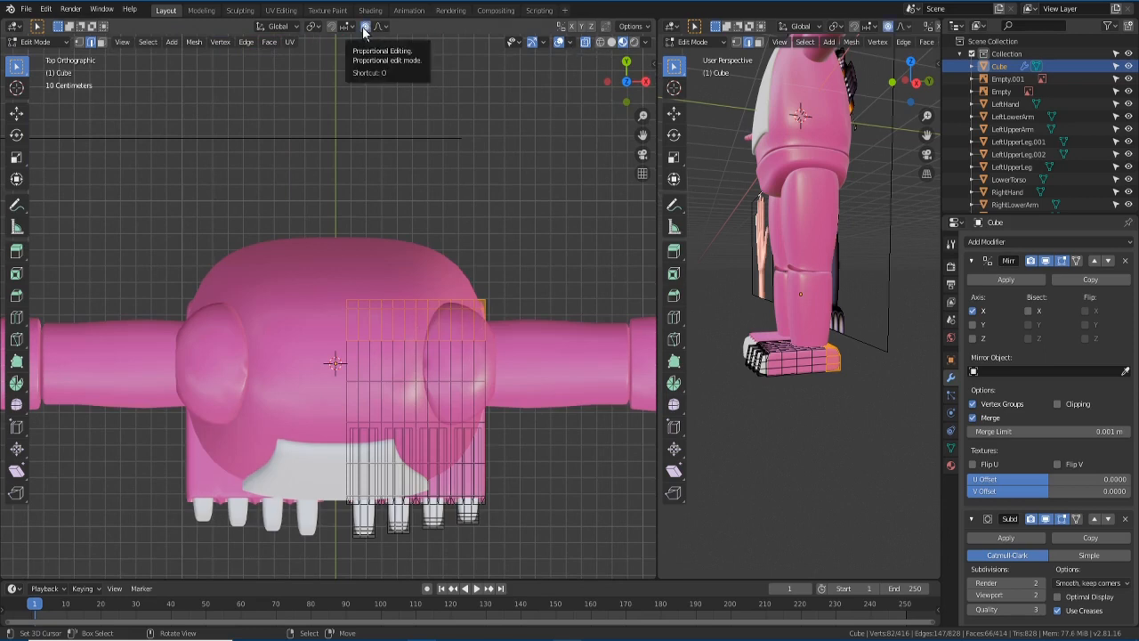
- Scale vertices with proportional editing to square and evenly space the toe tips
{"action": "key", "text": "s"}
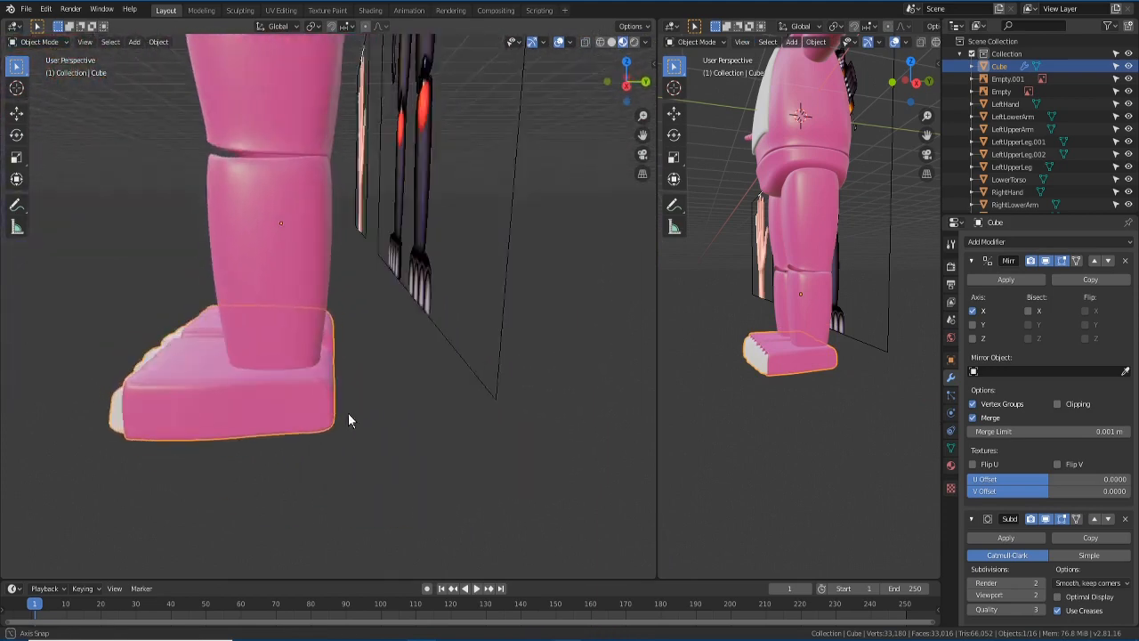
{"action": "key", "text": "Tab"}
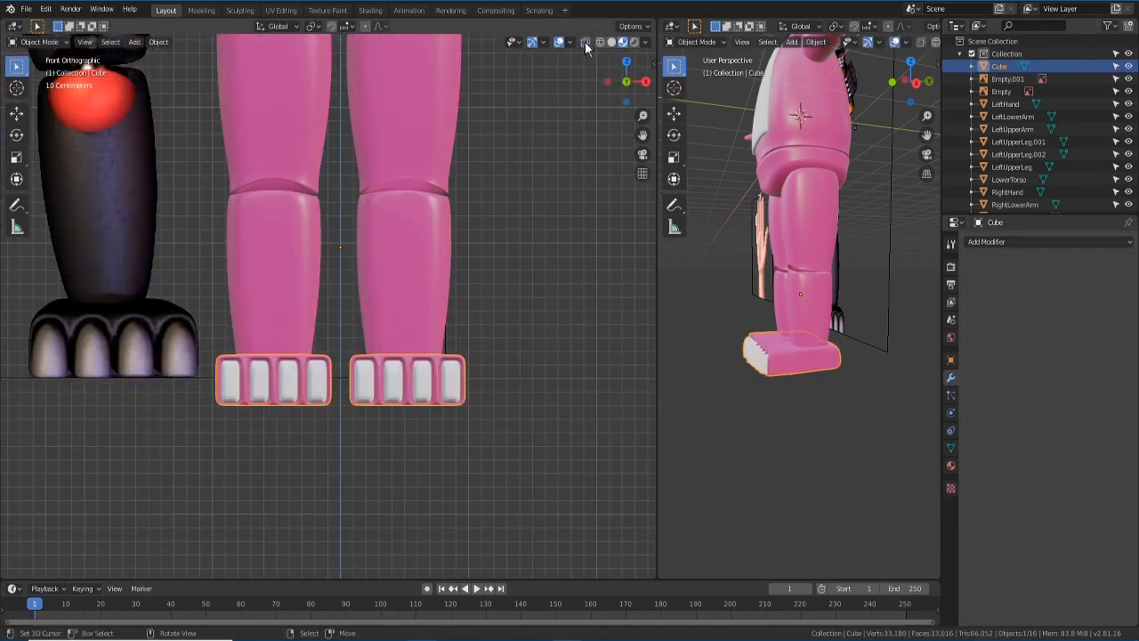
- Separate one foot into its own object by selection and rename it RightFoot
{"action": "key", "text": "Tab"}
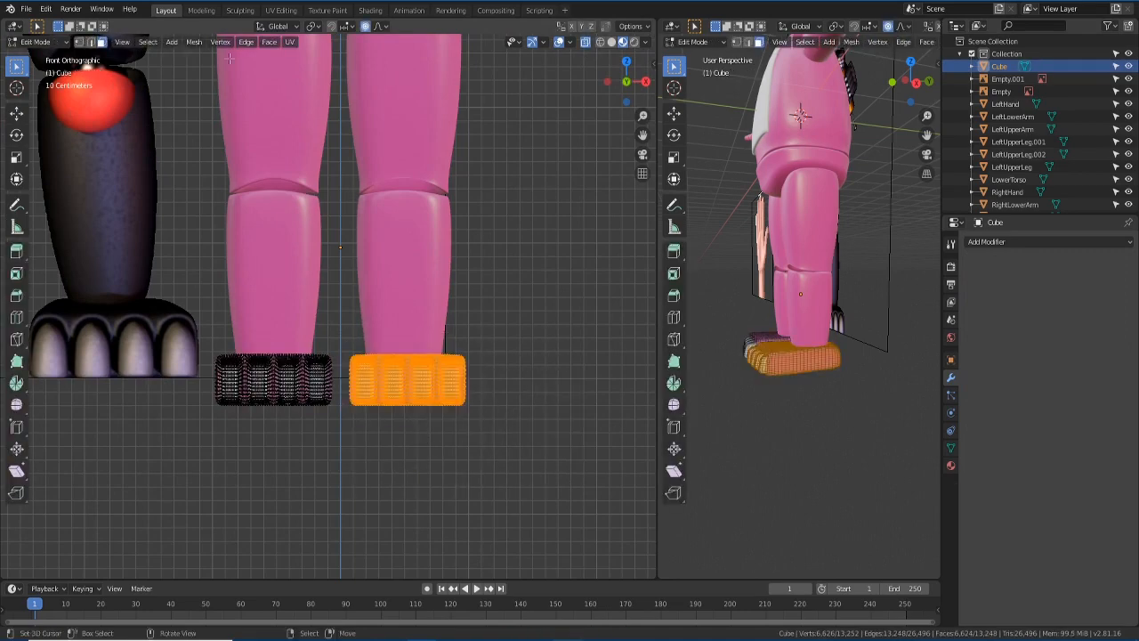
{"action": "key", "text": "Tab"}
{"action": "type", "text": "rIGHT"}
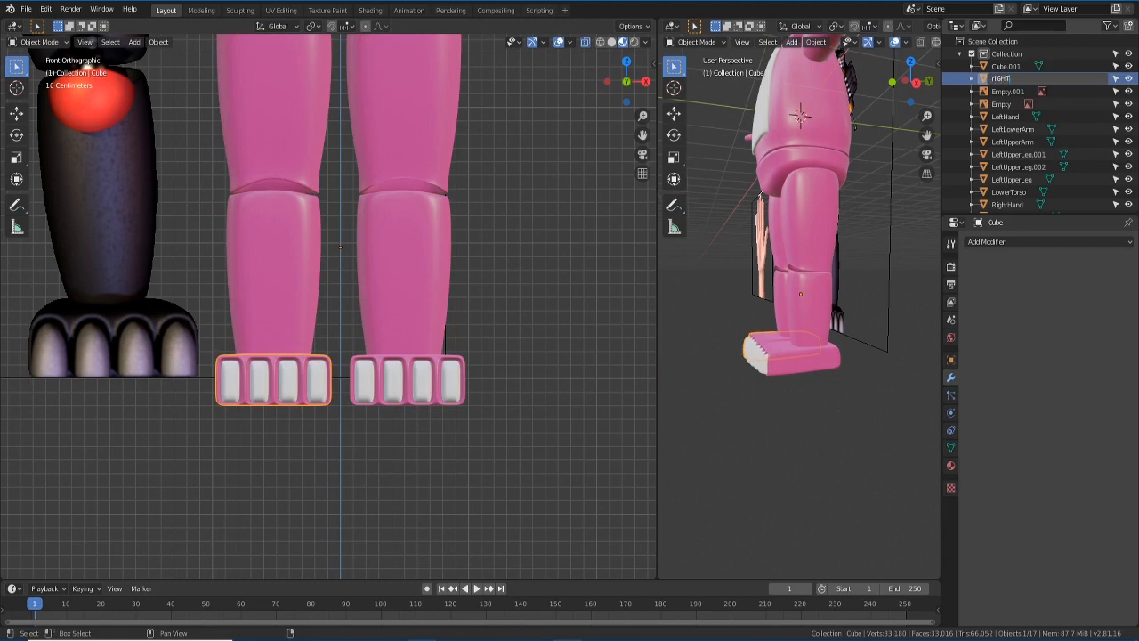
{"action": "left_click", "coordinate": [409, 381]}
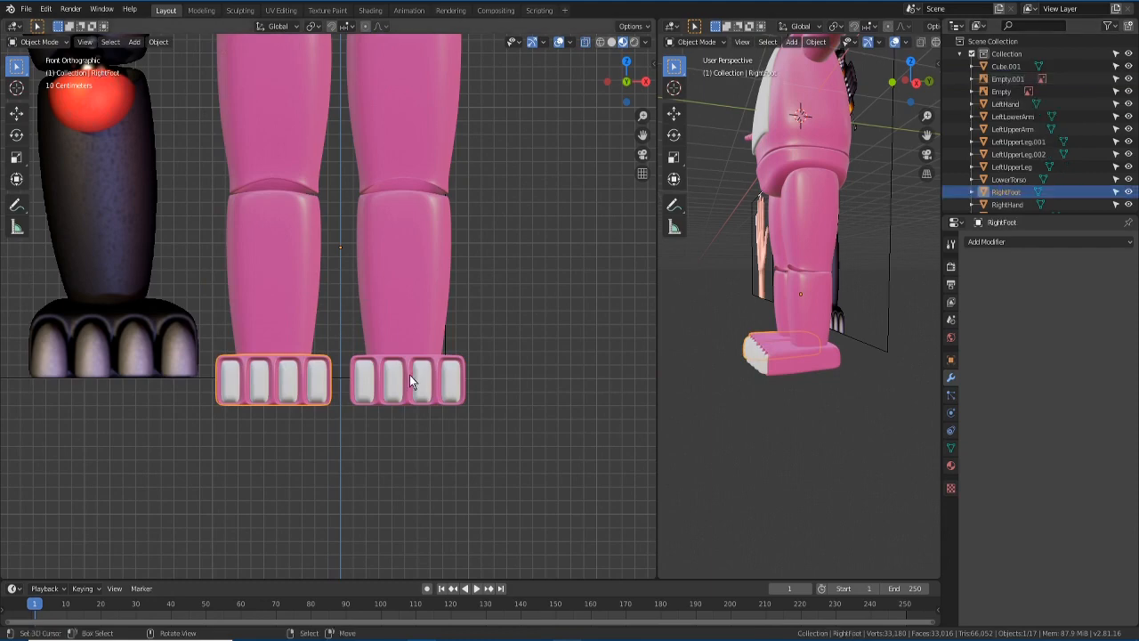